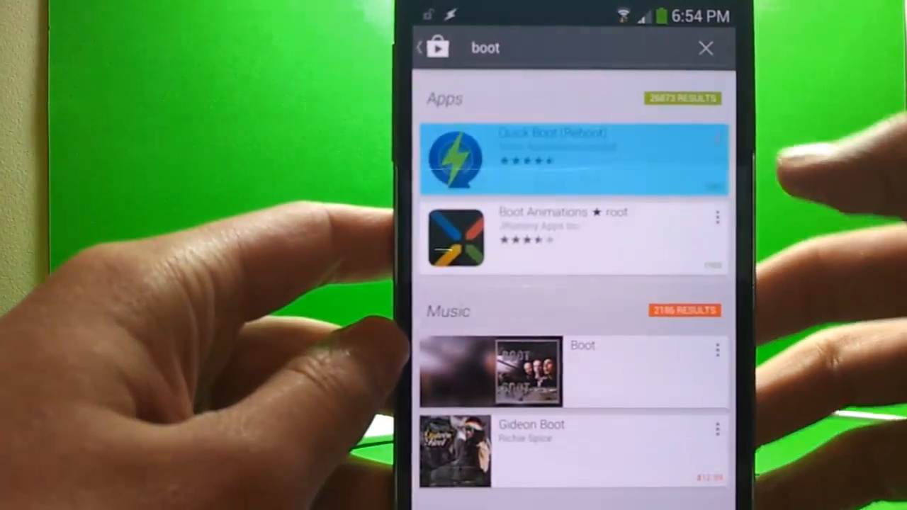
Open the Quick Boot (Reboot) listing from the boot results, install it, and launch it
click(574, 158)
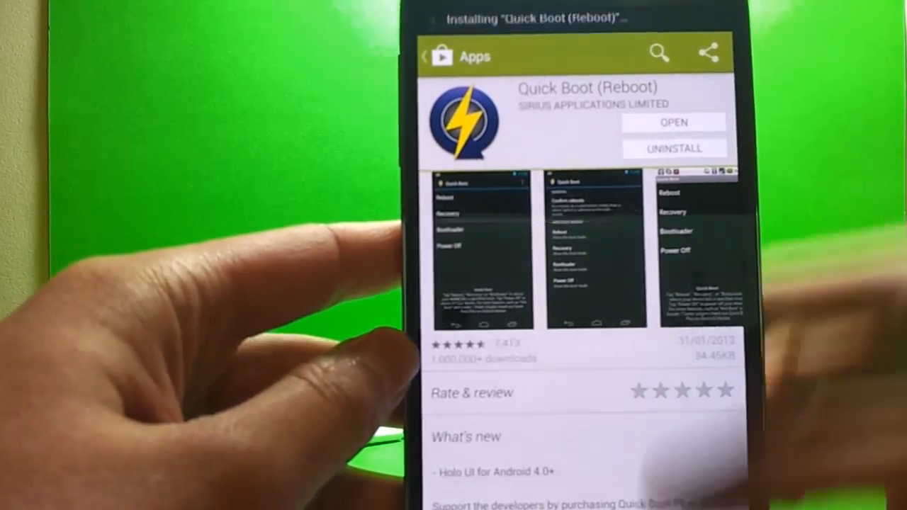
click(674, 122)
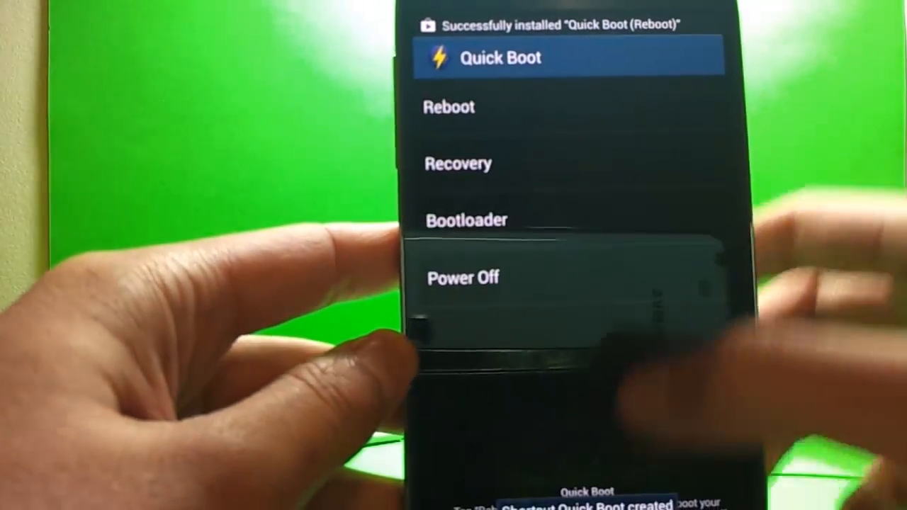